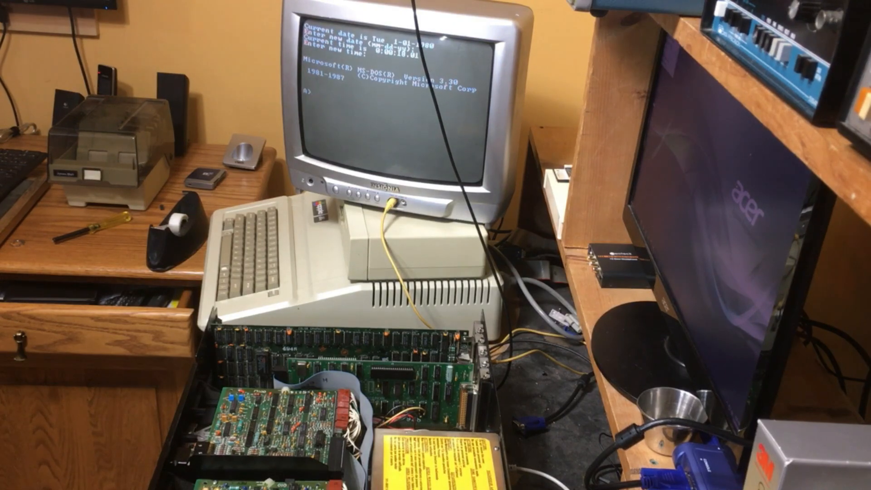
# - Run DIR at the A> prompt to list drive A's directory
pyautogui.write('dir')
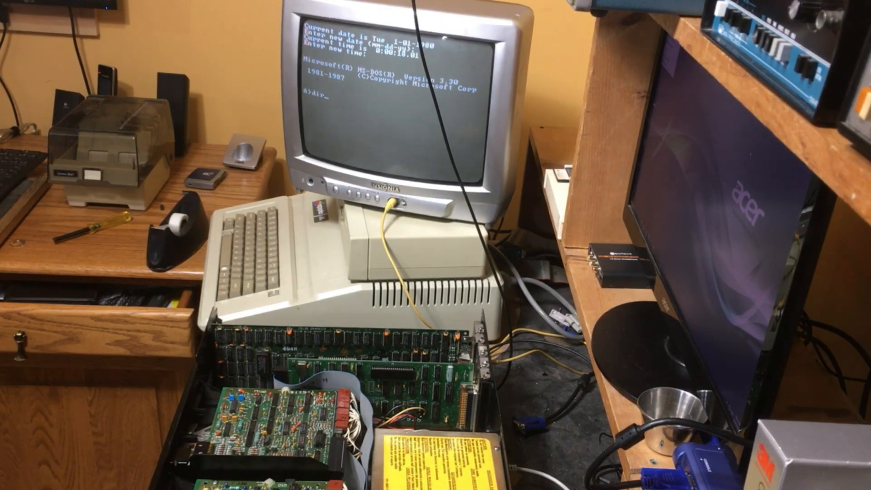
pyautogui.press('enter')
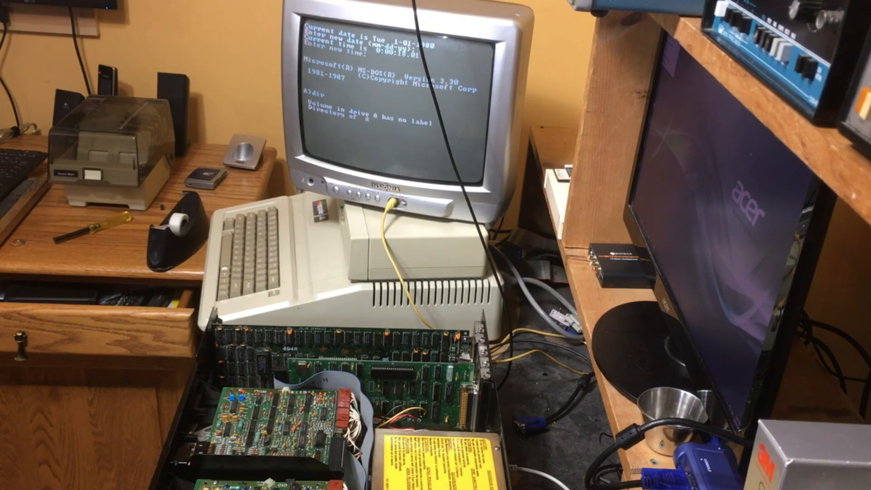